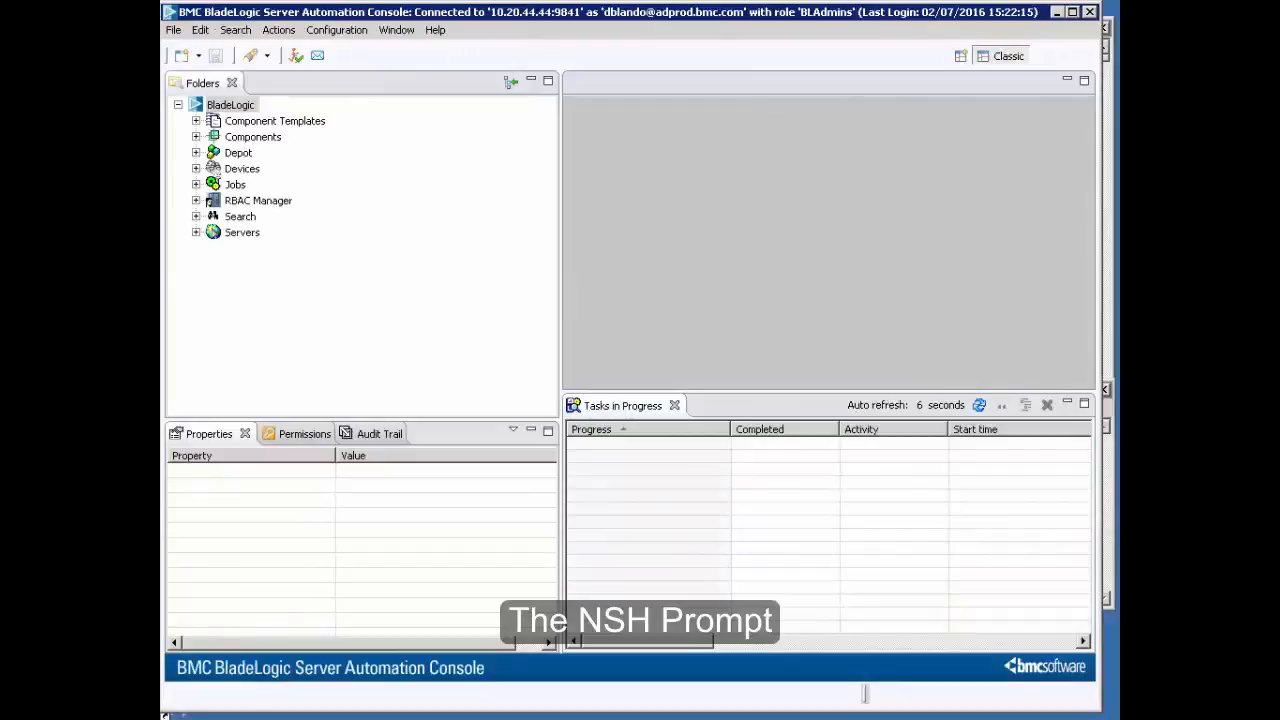
mouse_move(710, 424)
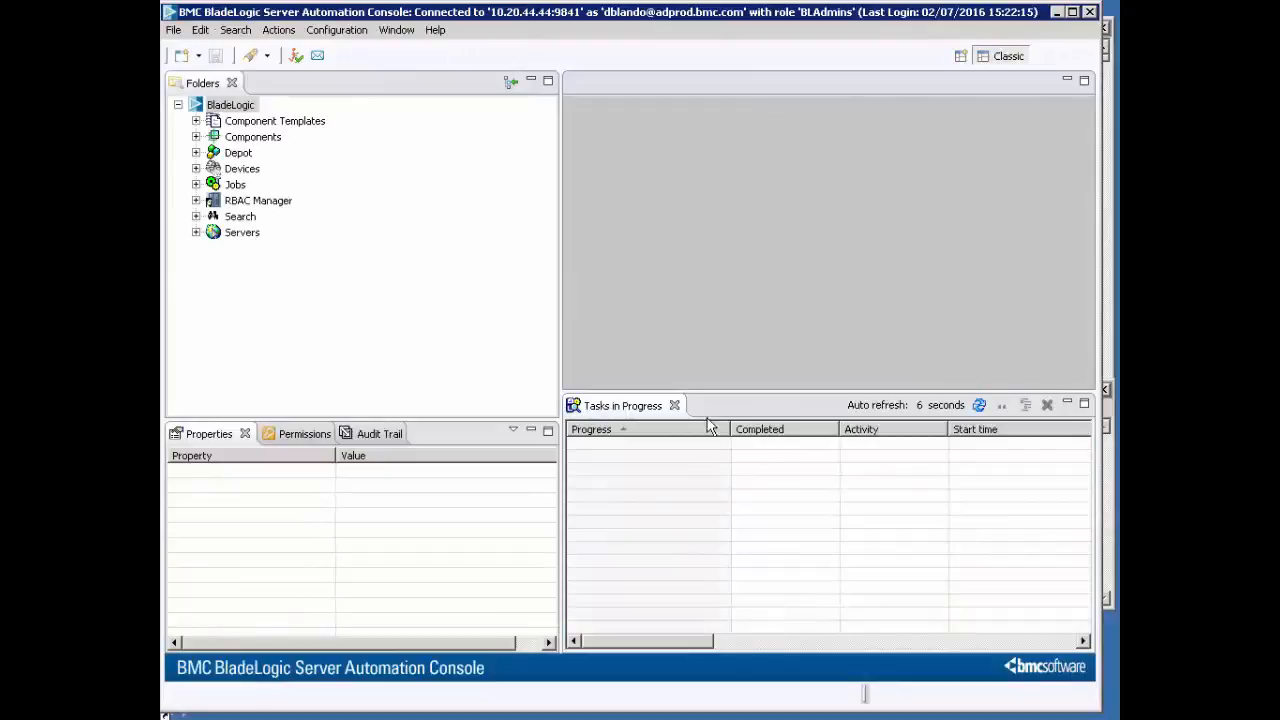
mouse_move(800, 324)
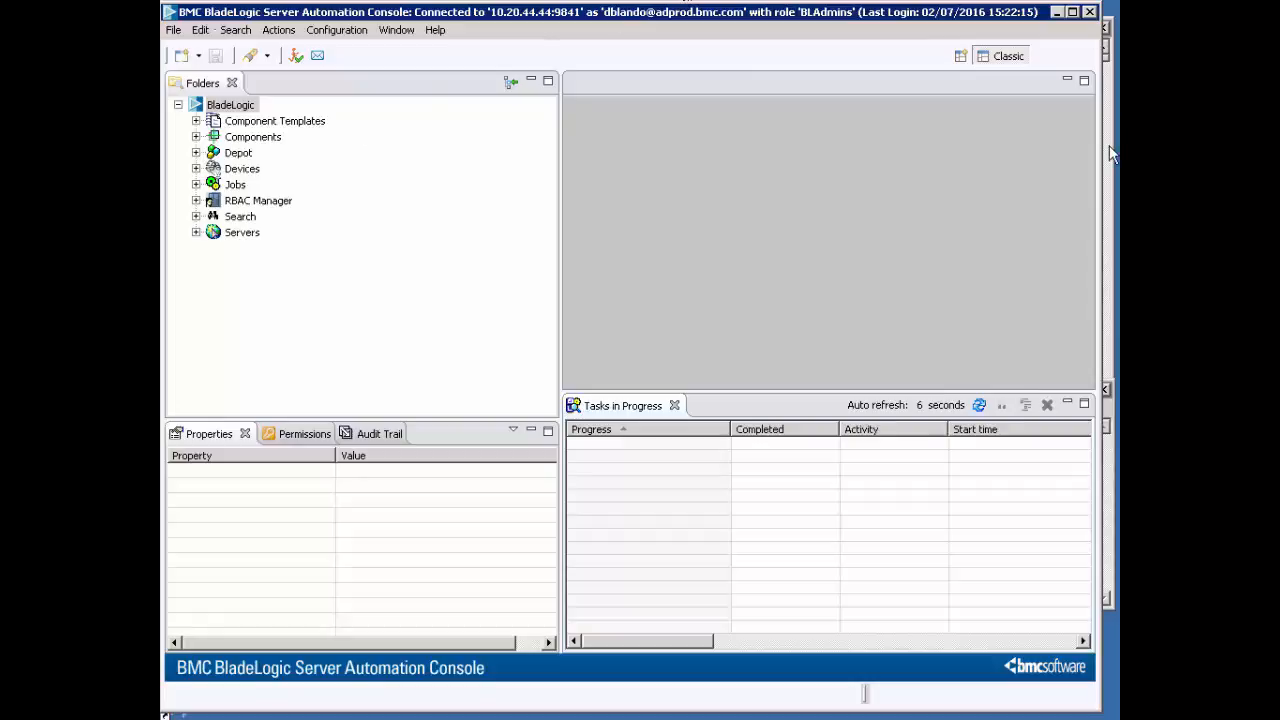
mouse_move(1108, 96)
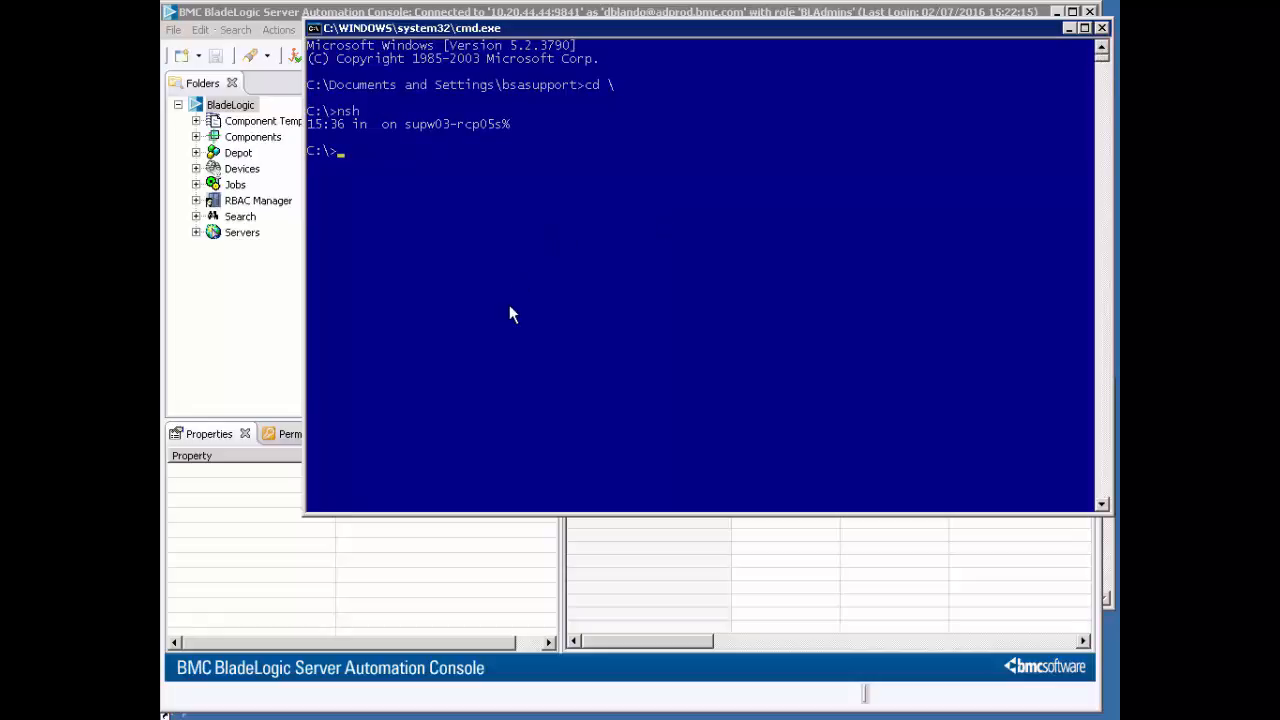
Step: Run nsh to get a timestamped NSH prompt for host supw03-rcp05s
text(nsh)
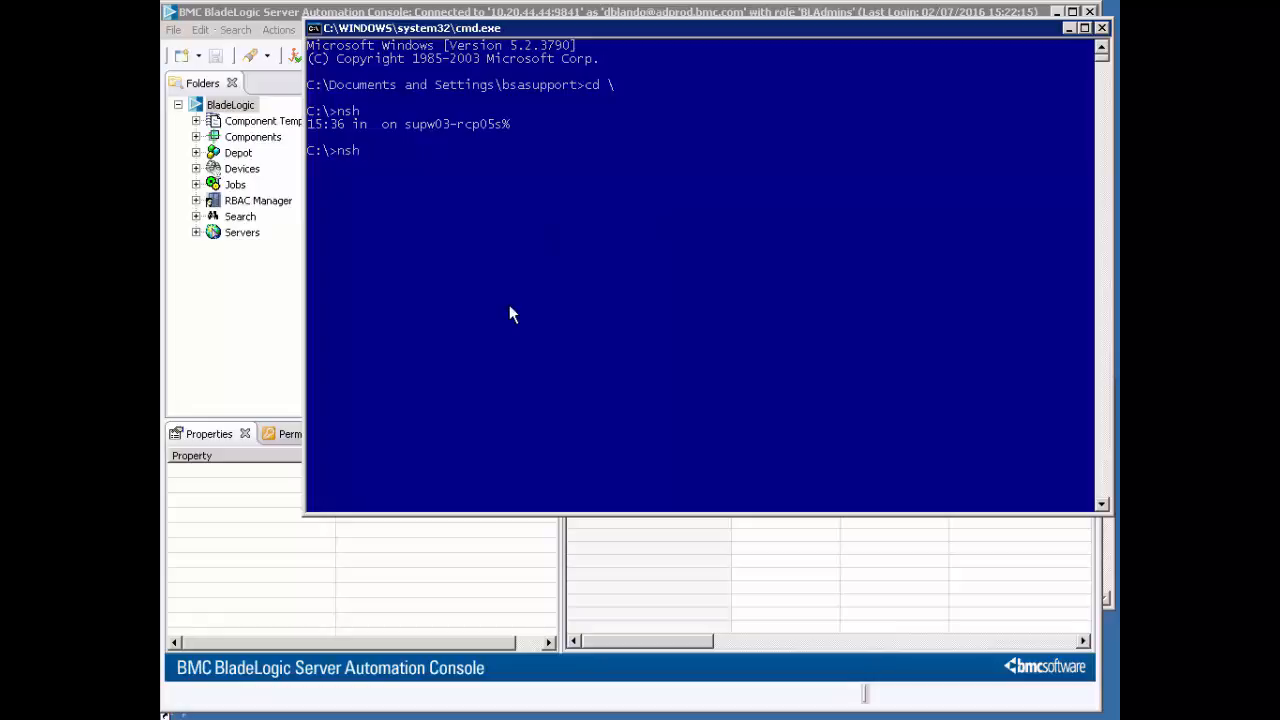
key(enter)
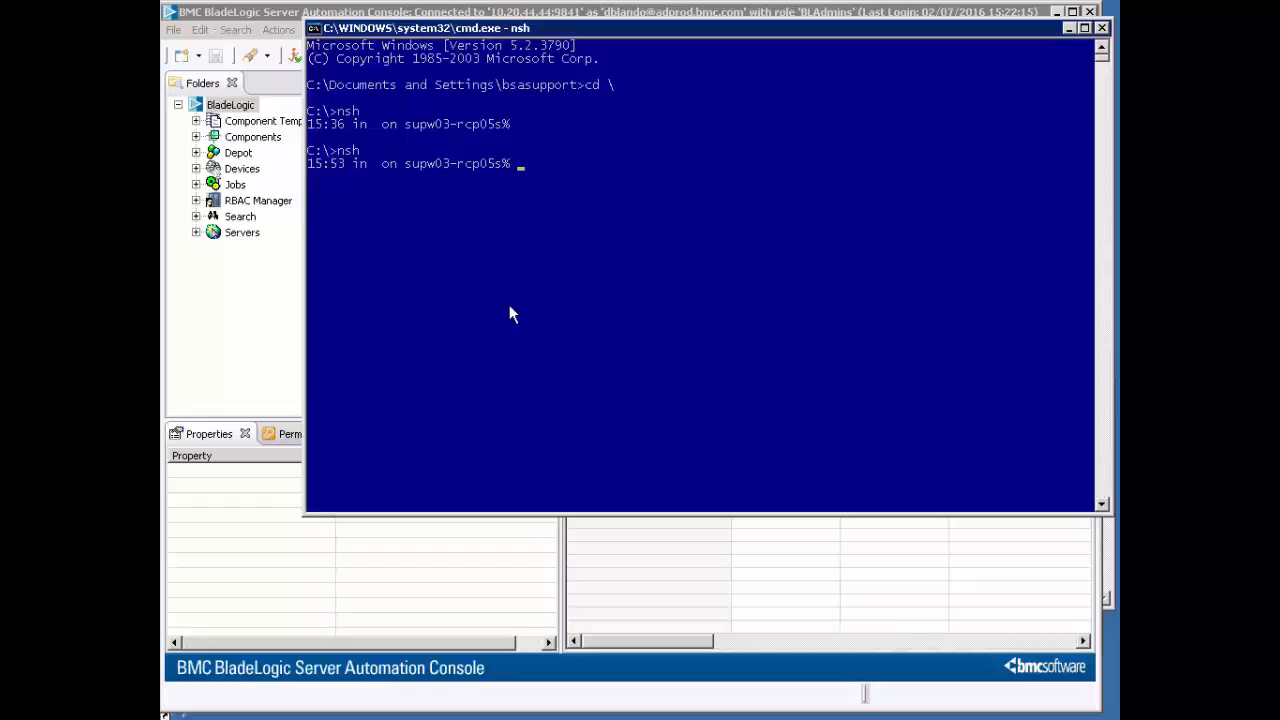
mouse_move(668, 398)
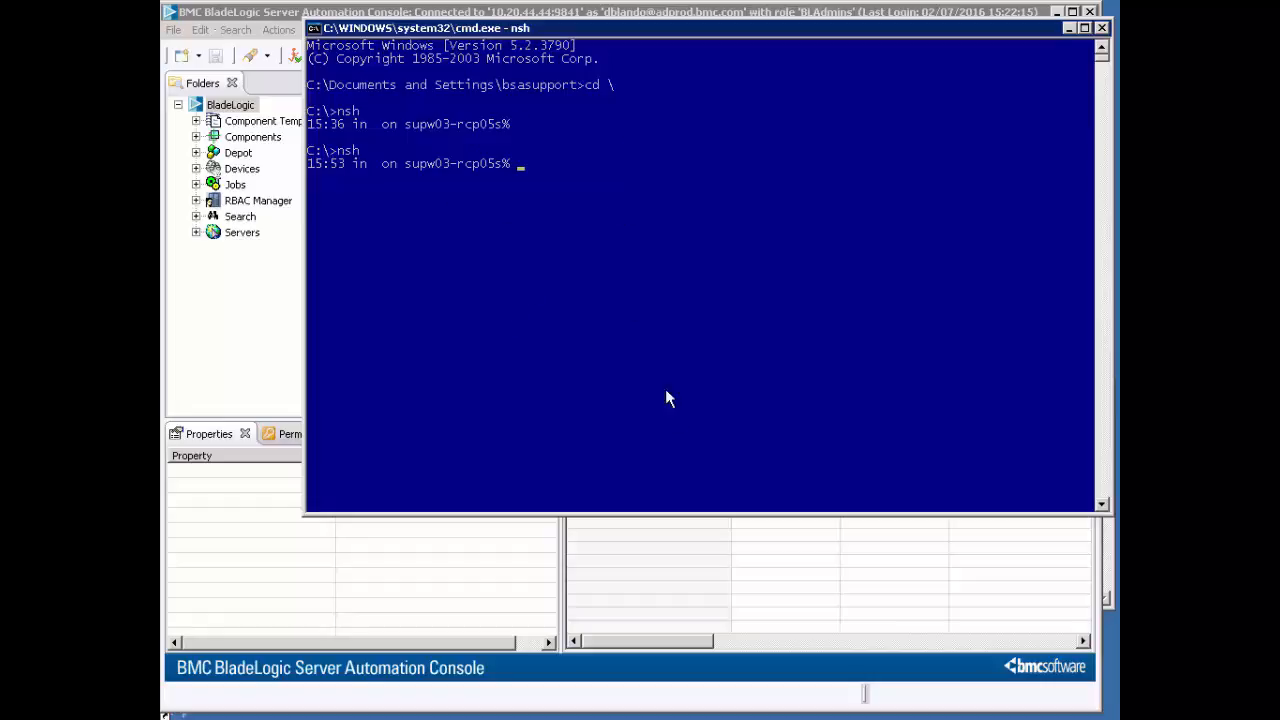
mouse_move(1084, 284)
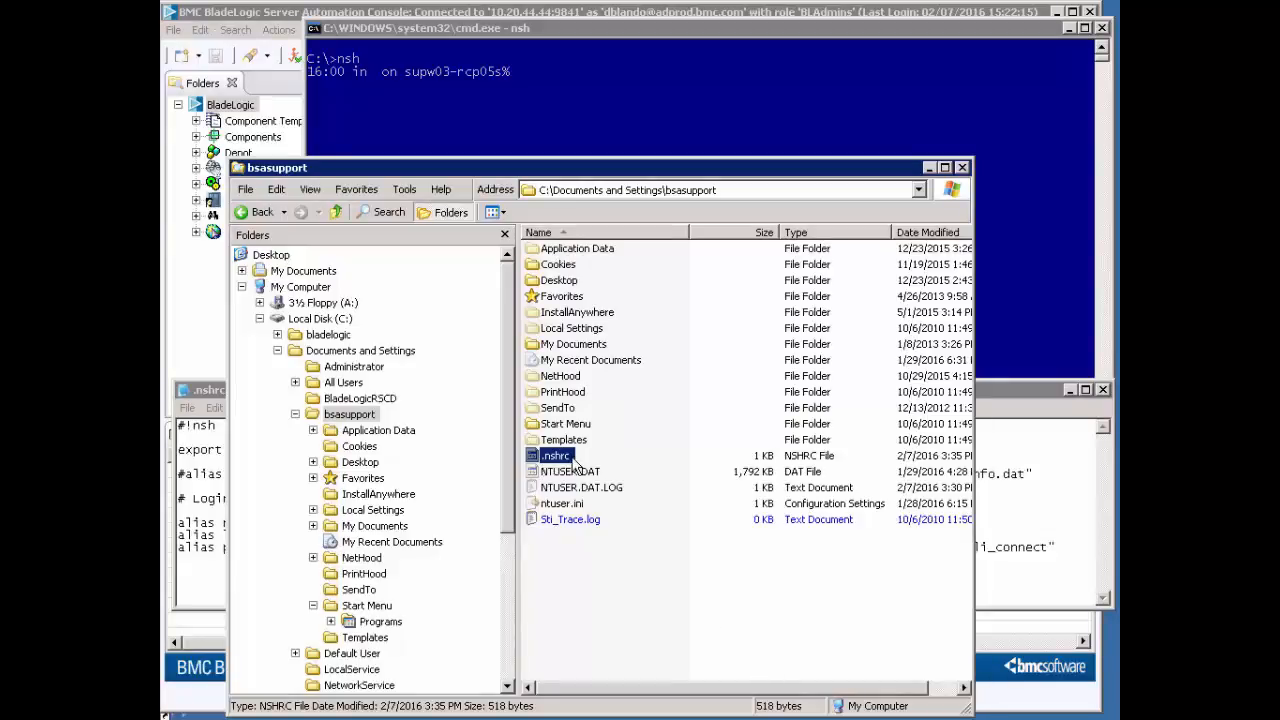
mouse_move(556, 456)
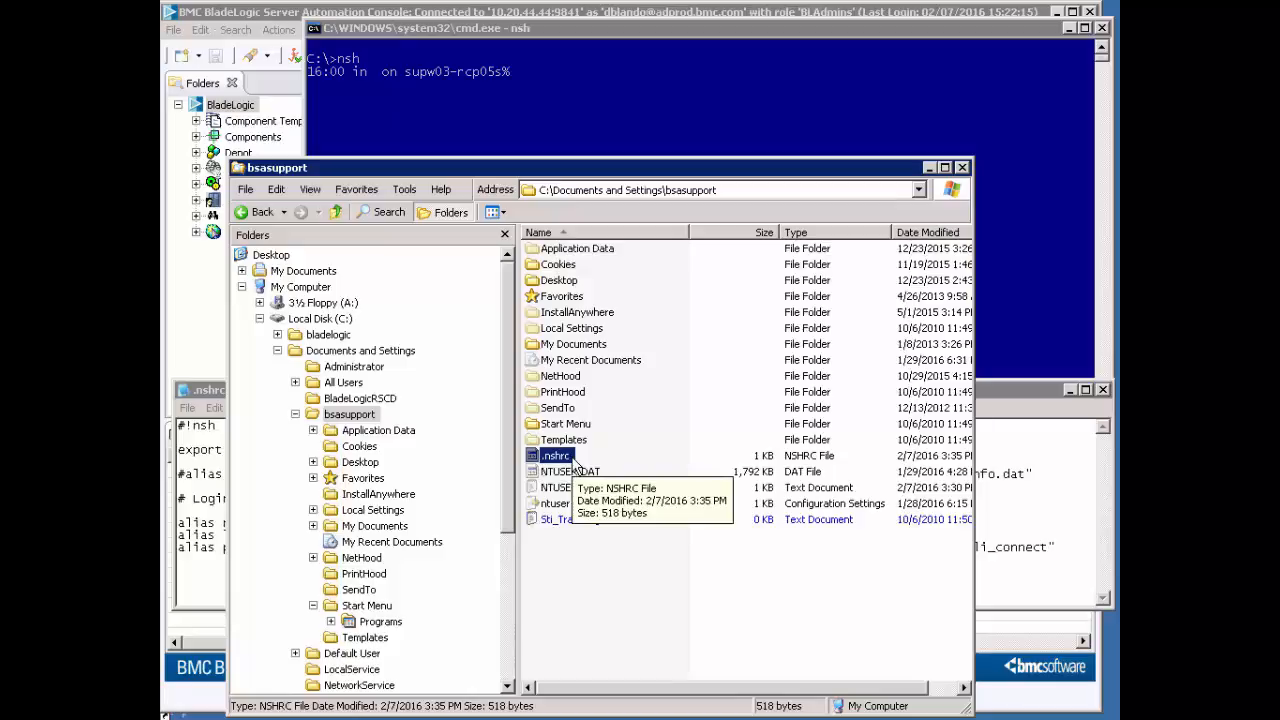
mouse_move(536, 208)
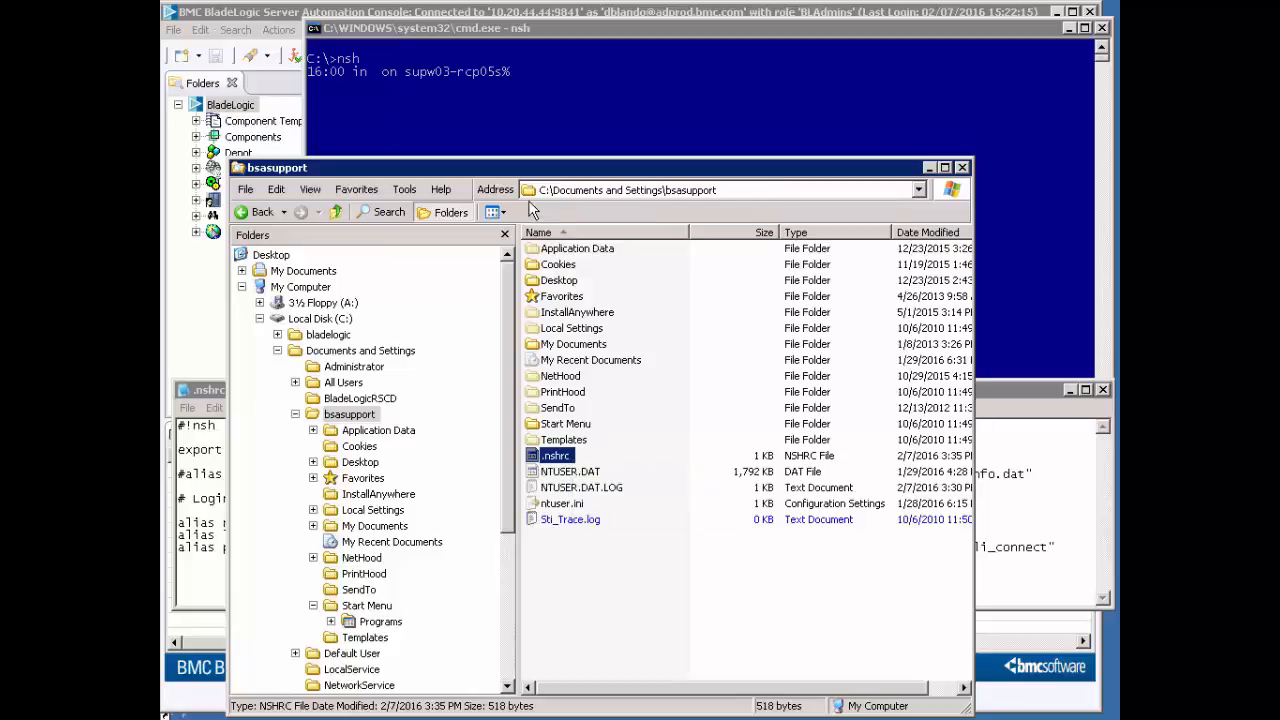
mouse_move(770, 216)
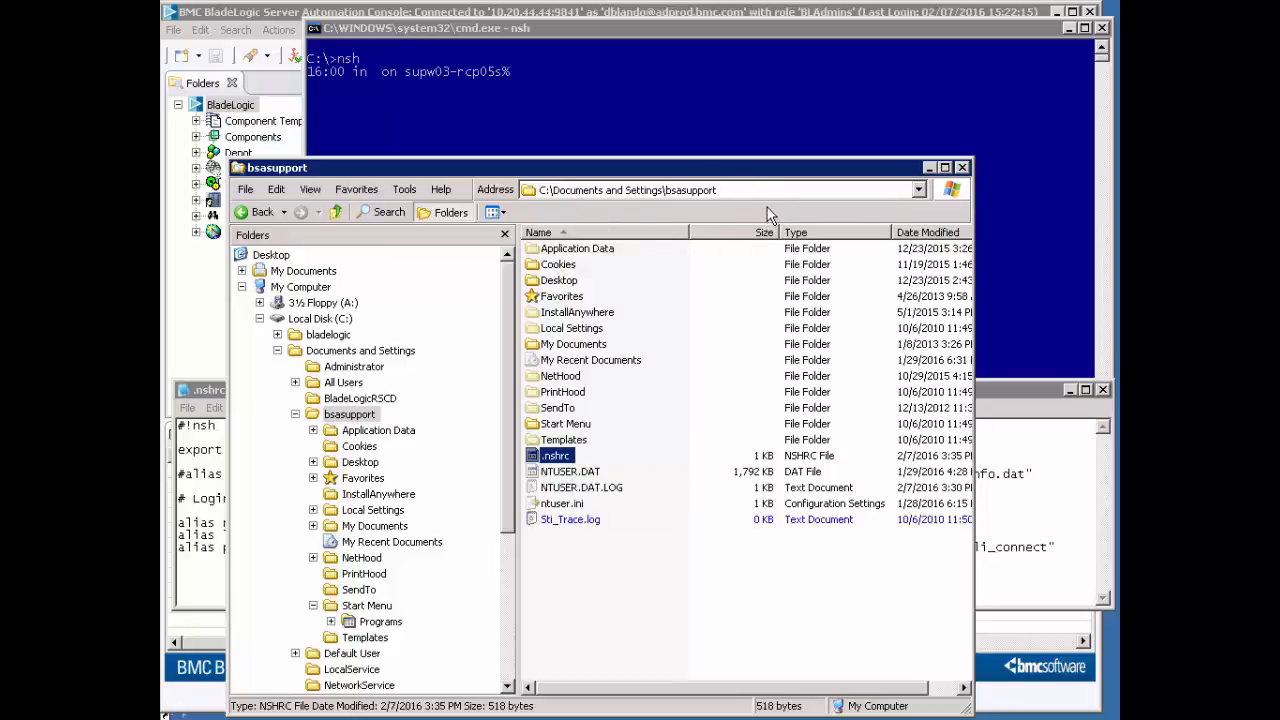
mouse_move(536, 160)
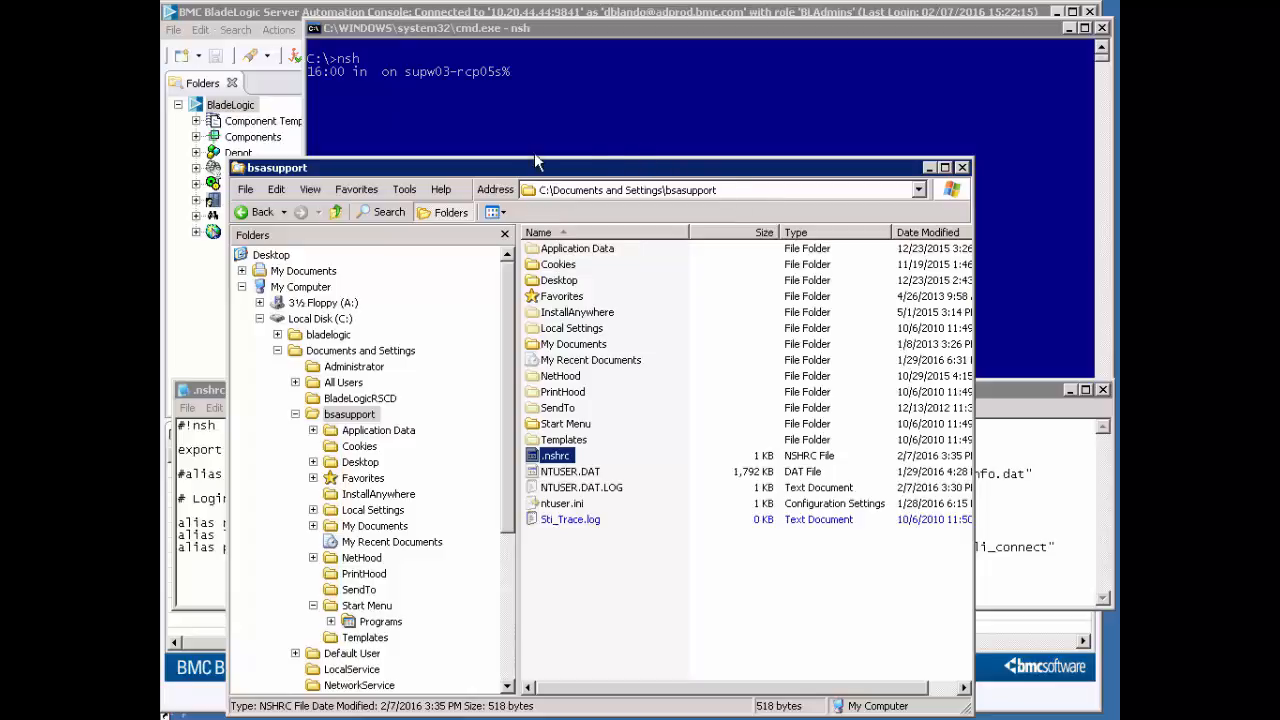
mouse_move(730, 156)
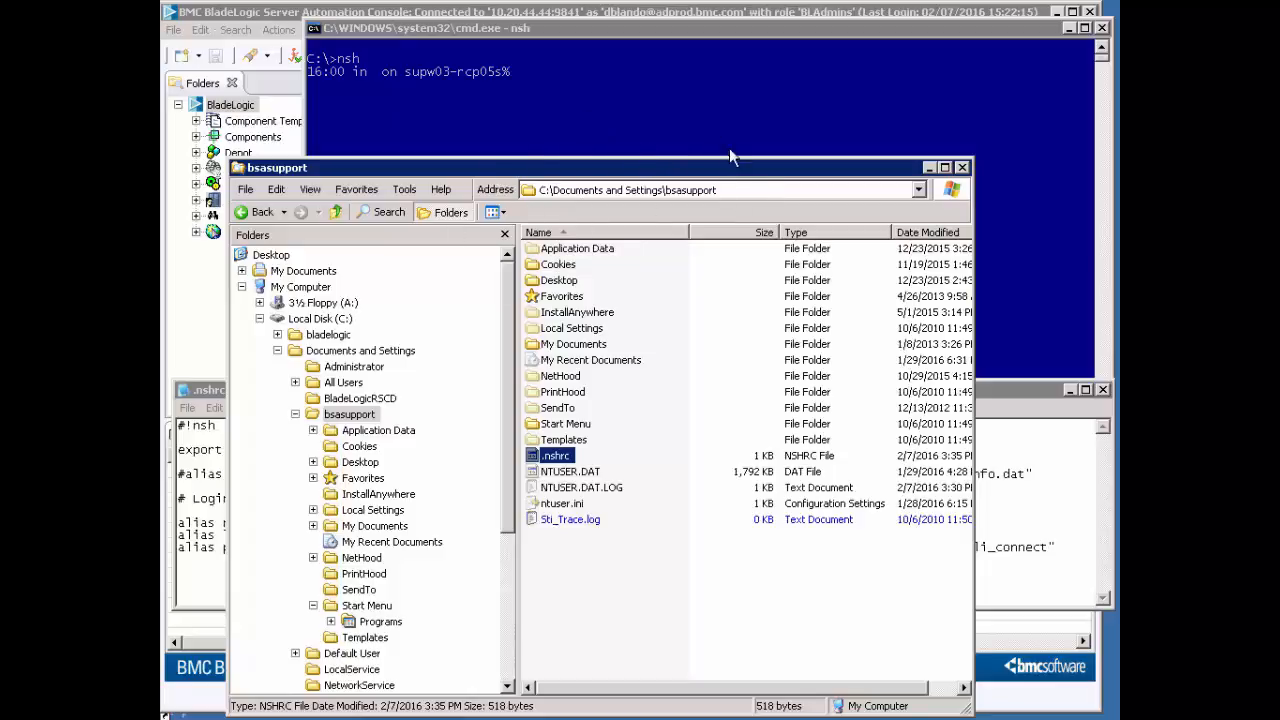
mouse_move(720, 392)
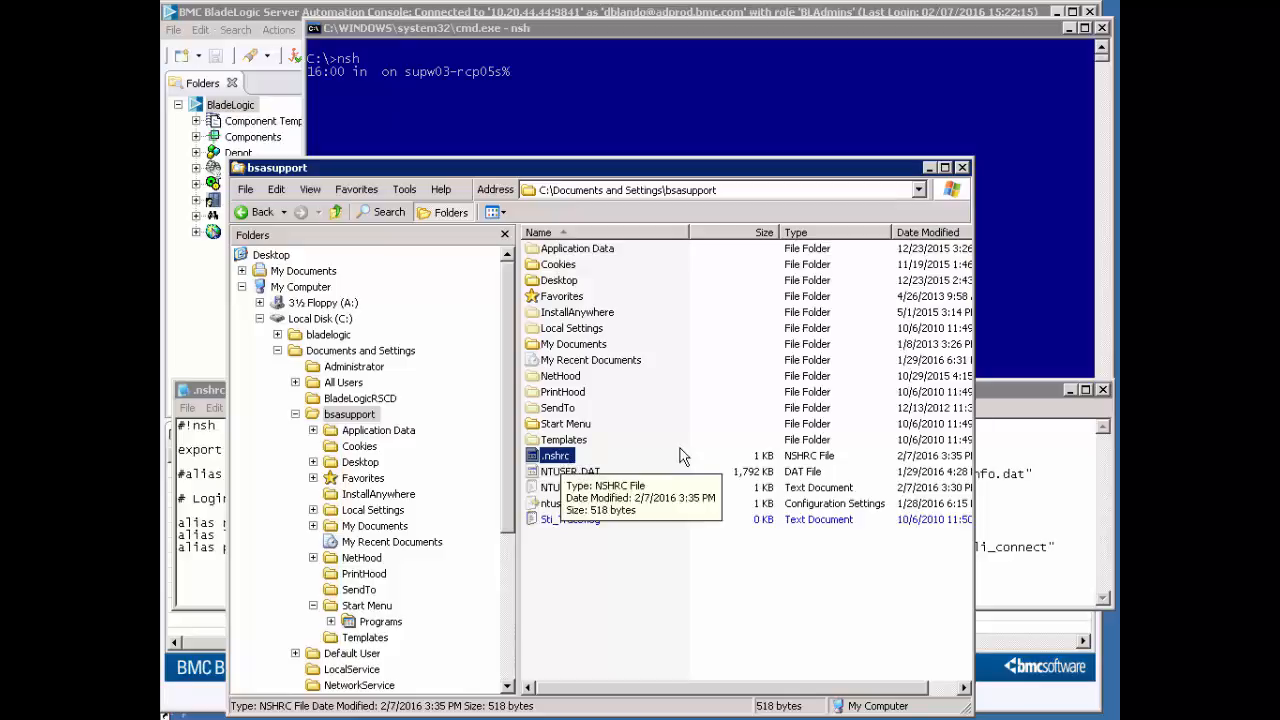
mouse_move(700, 328)
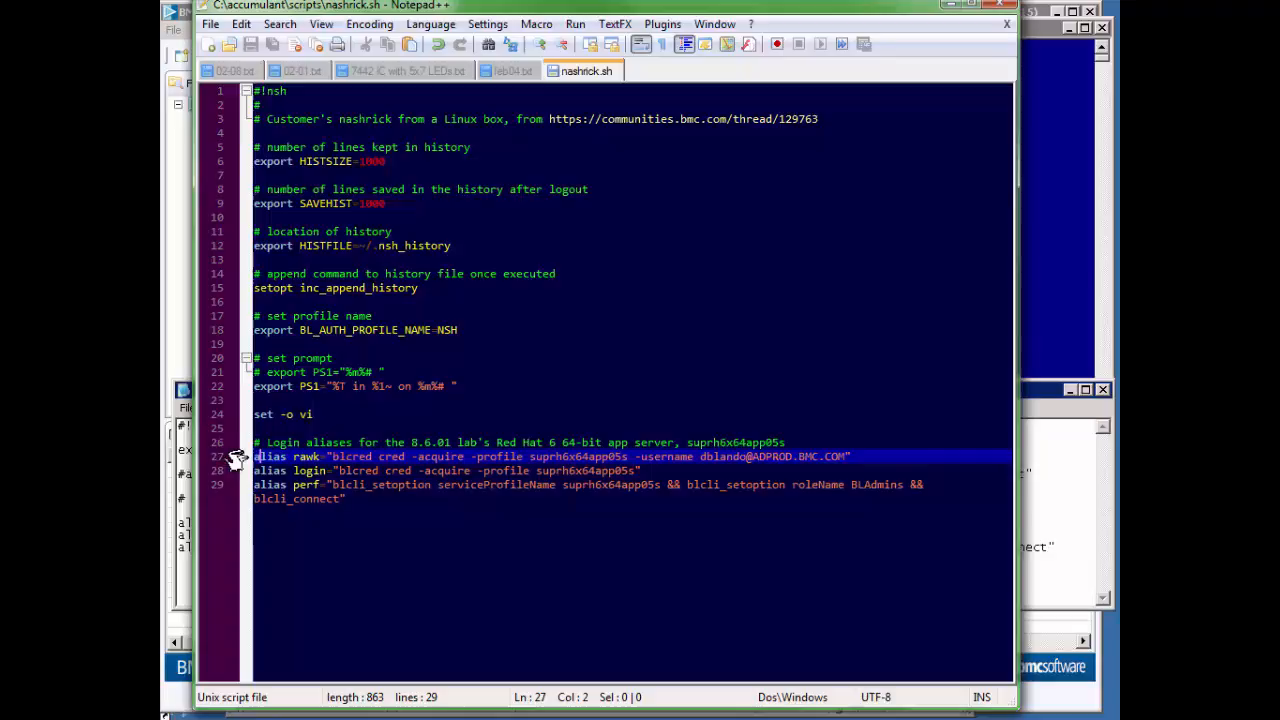
mouse_move(236, 458)
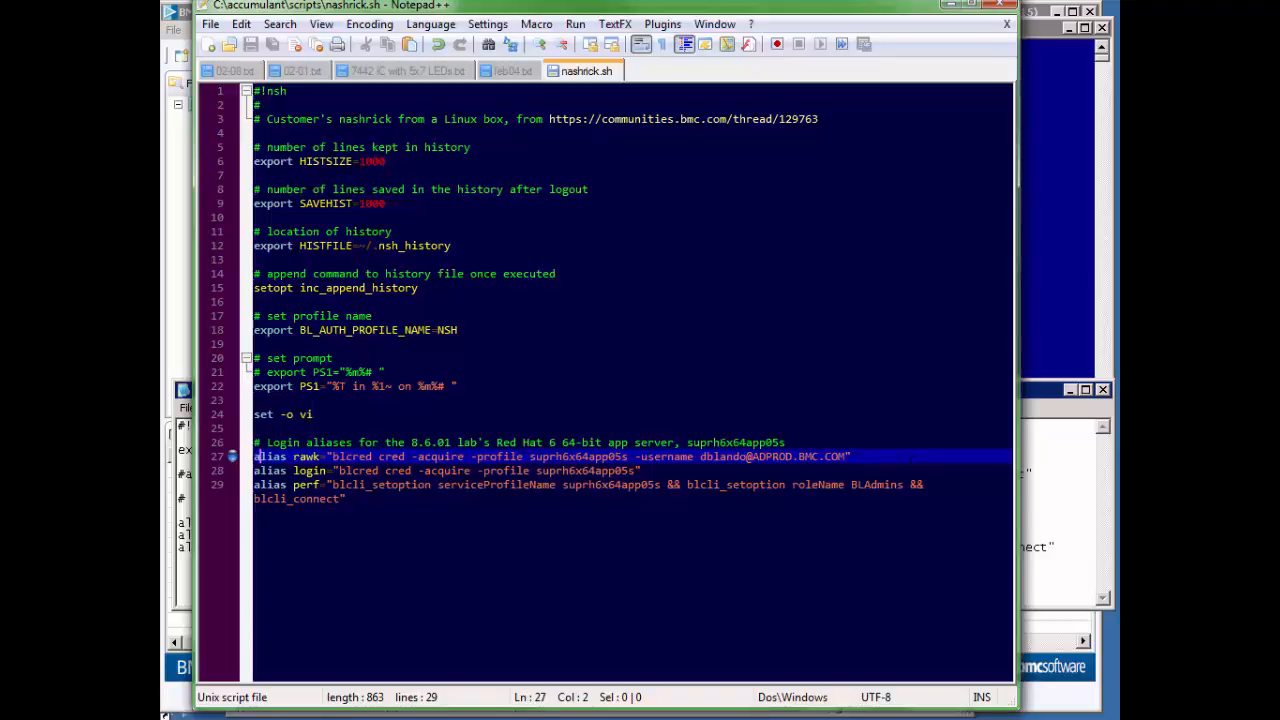
mouse_move(1056, 256)
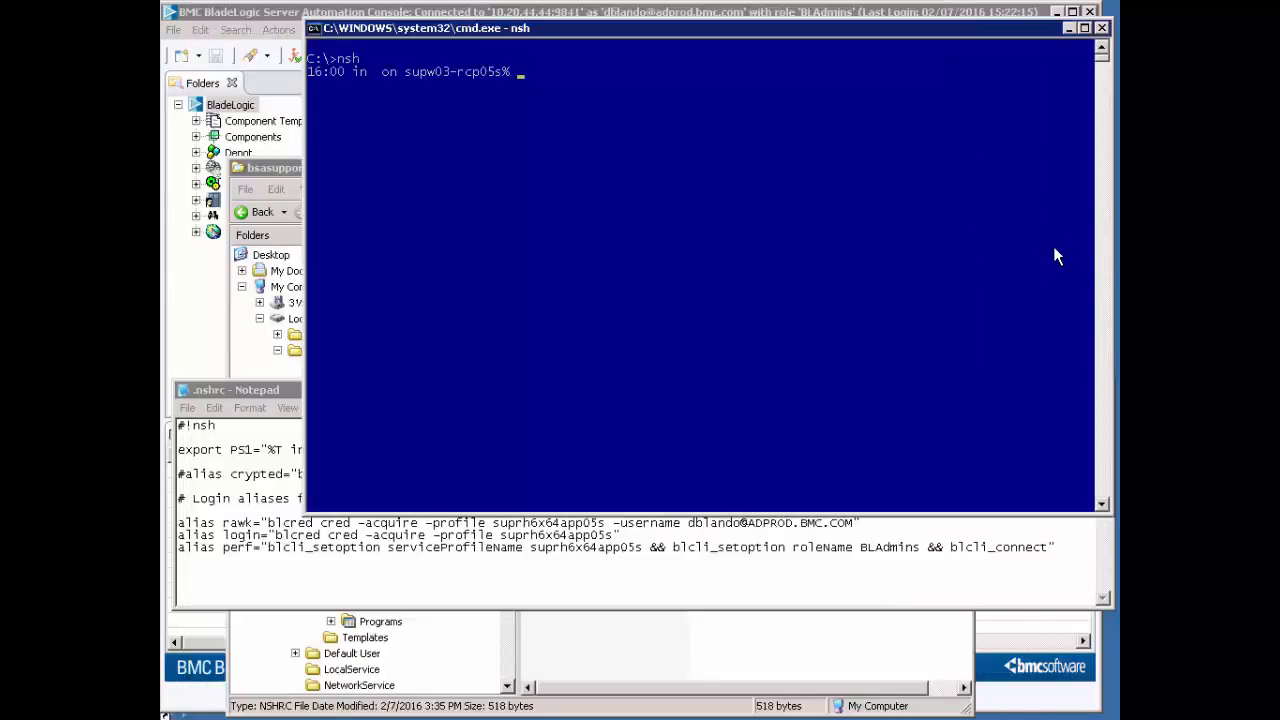
Step: Run the rawk alias to authenticate and acquire the session credential
text(rawk)
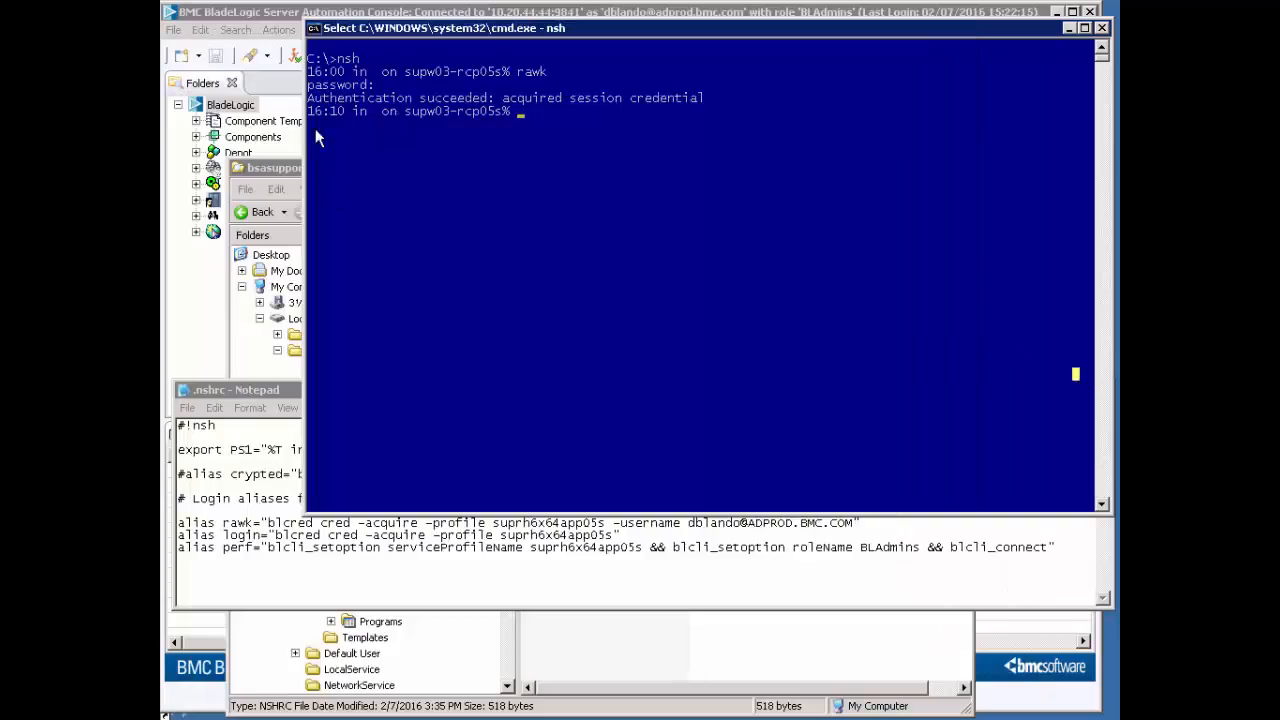
mouse_move(376, 124)
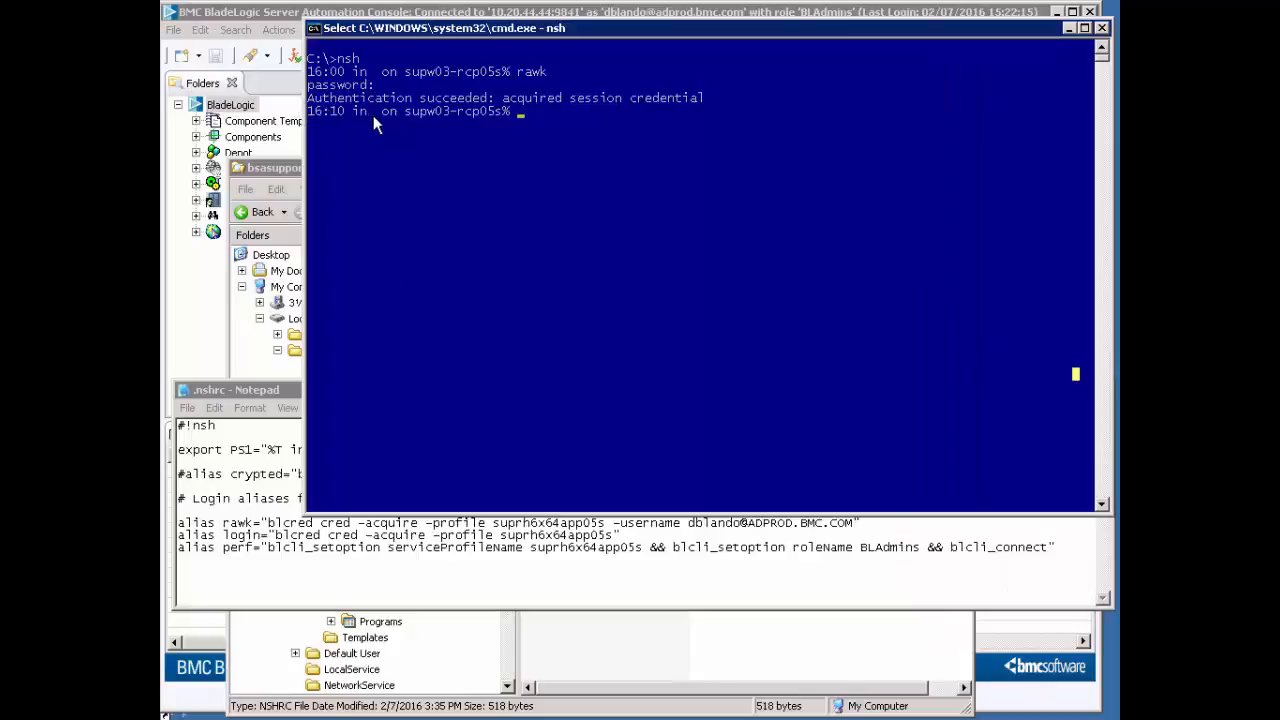
Step: Change the session to remote host supdb02 with cd //supdb02
text(c)
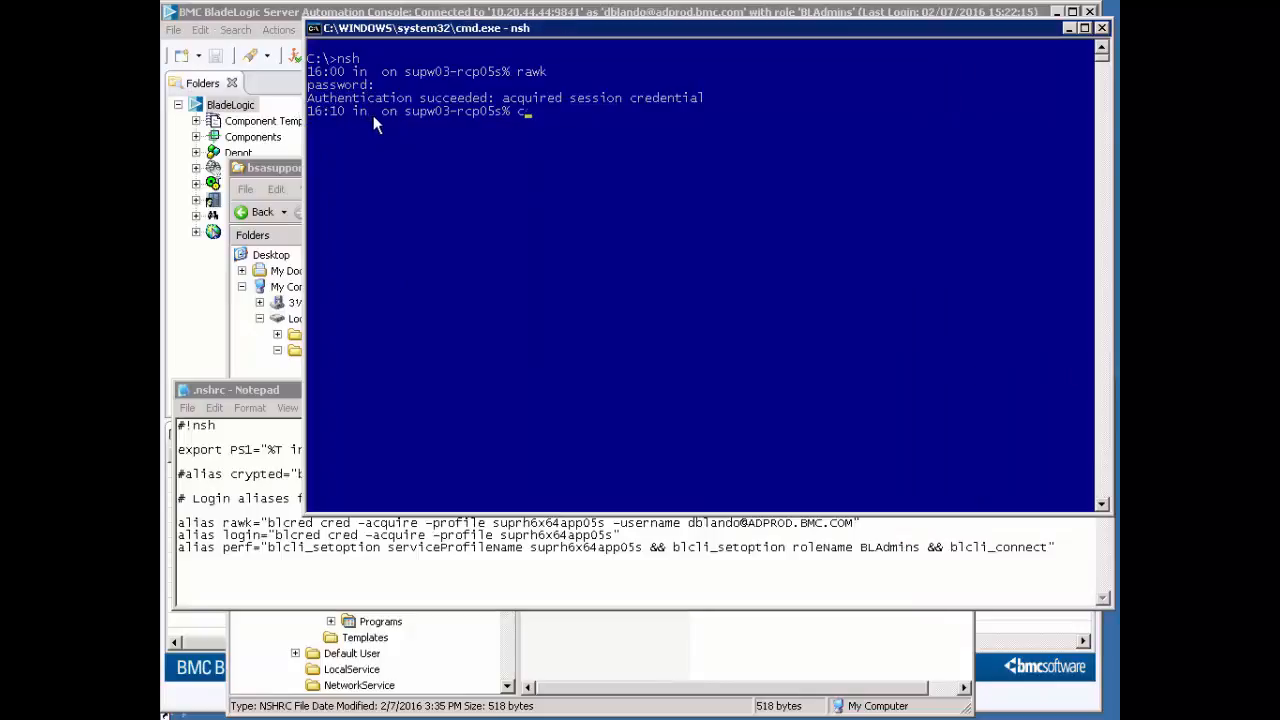
text(d)
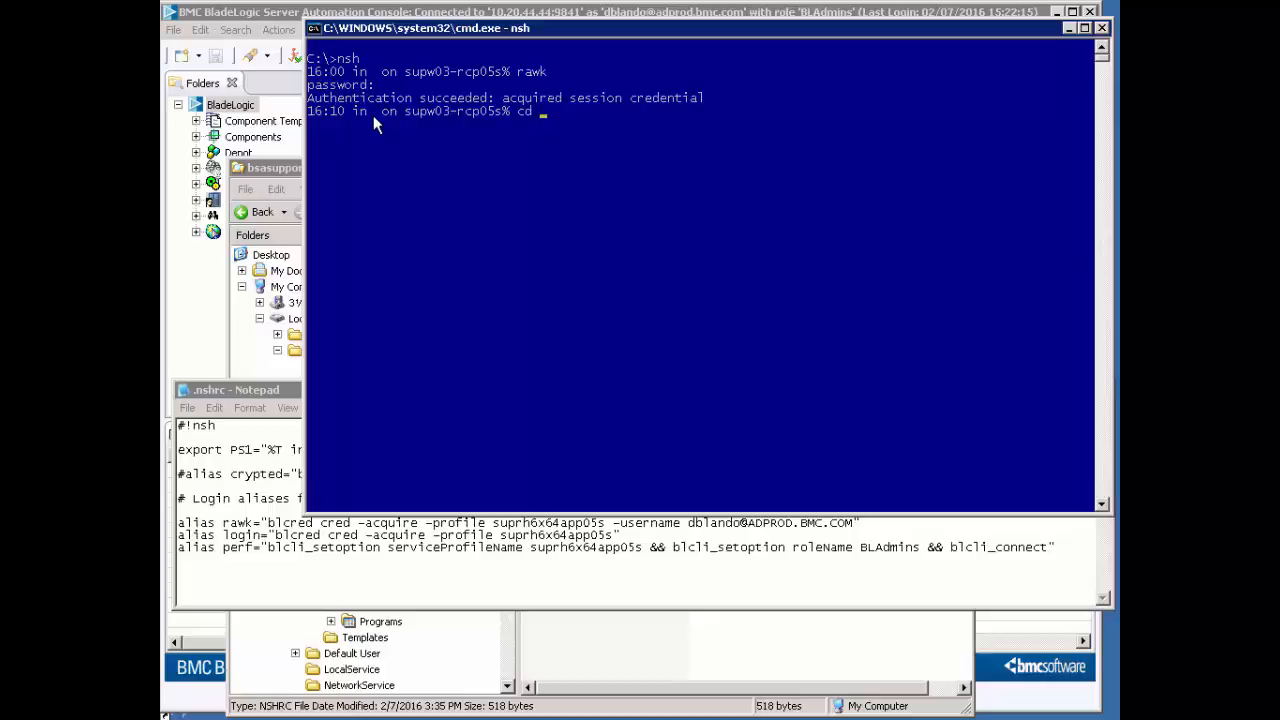
text(//)
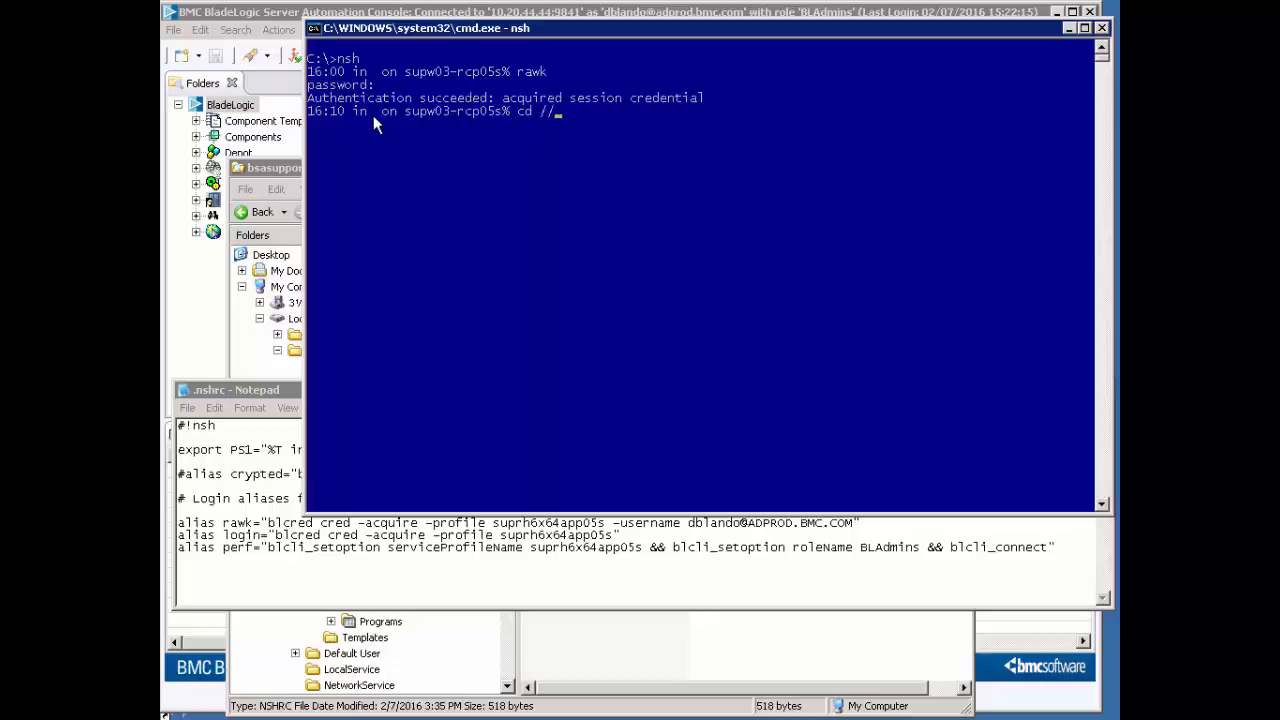
text(su)
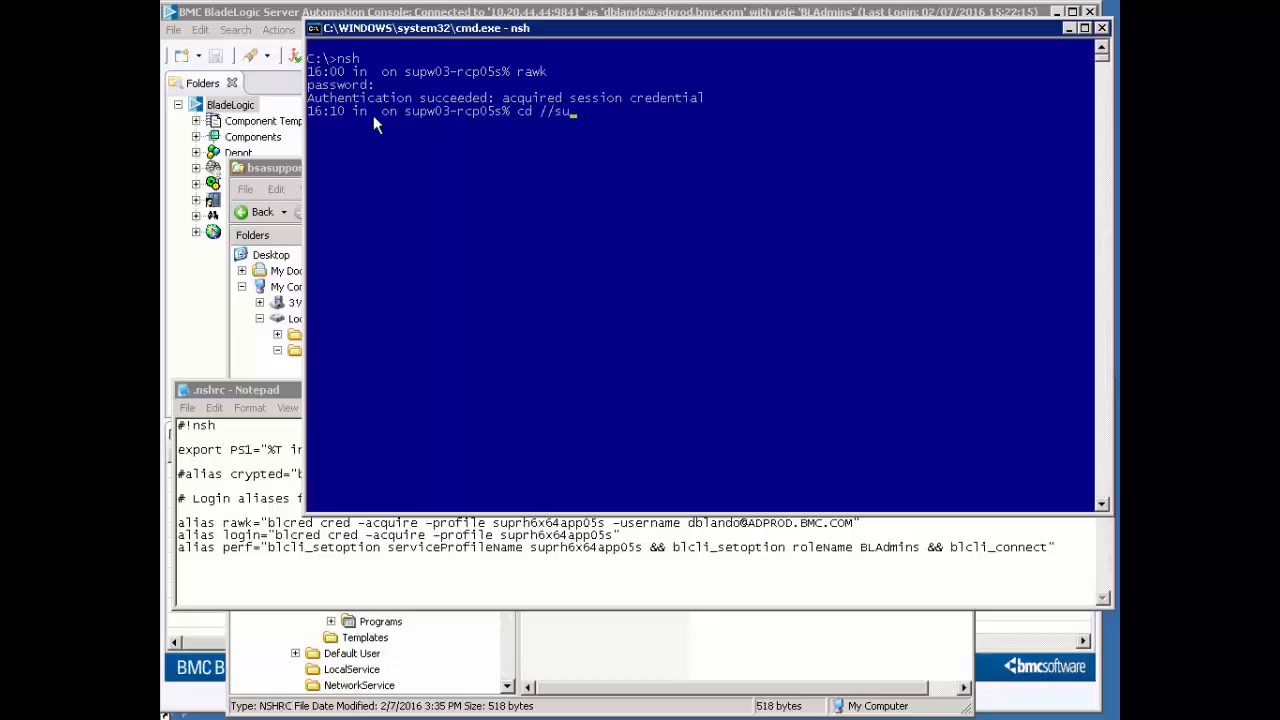
key(Enter)
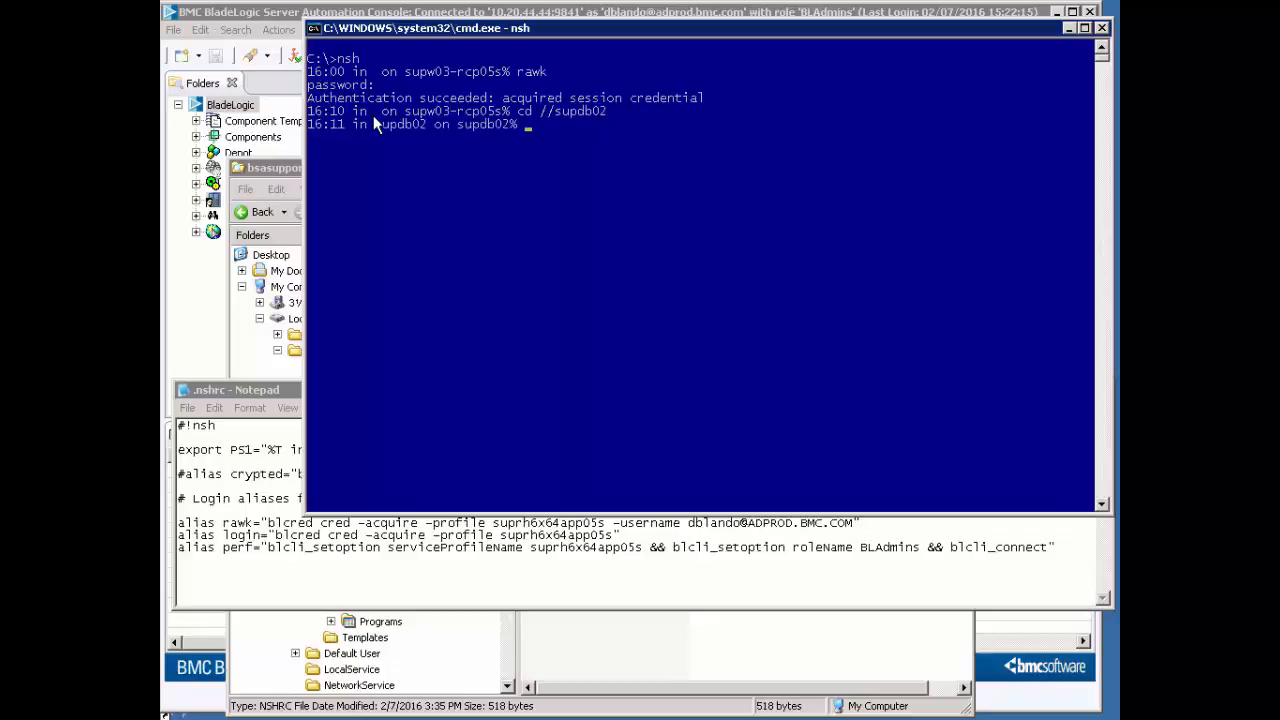
mouse_move(676, 248)
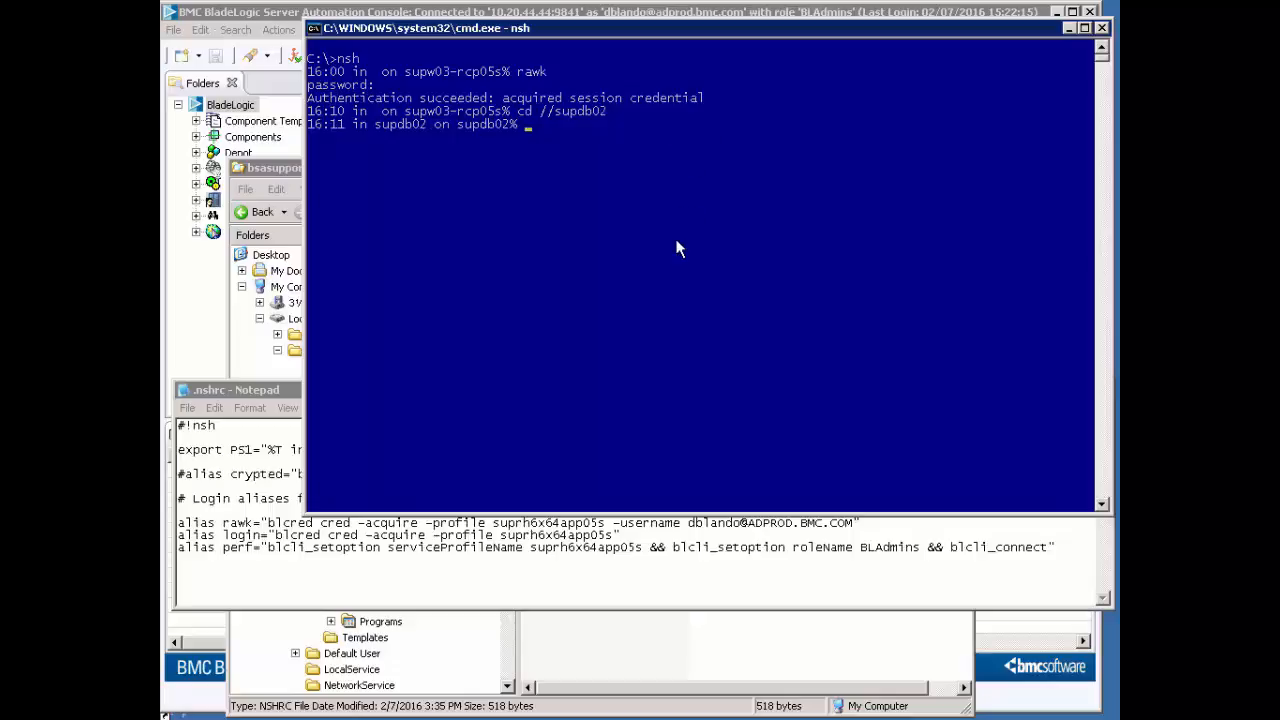
Step: Print the working directory /supdb02 and move into opt/bmc
text(pwd)
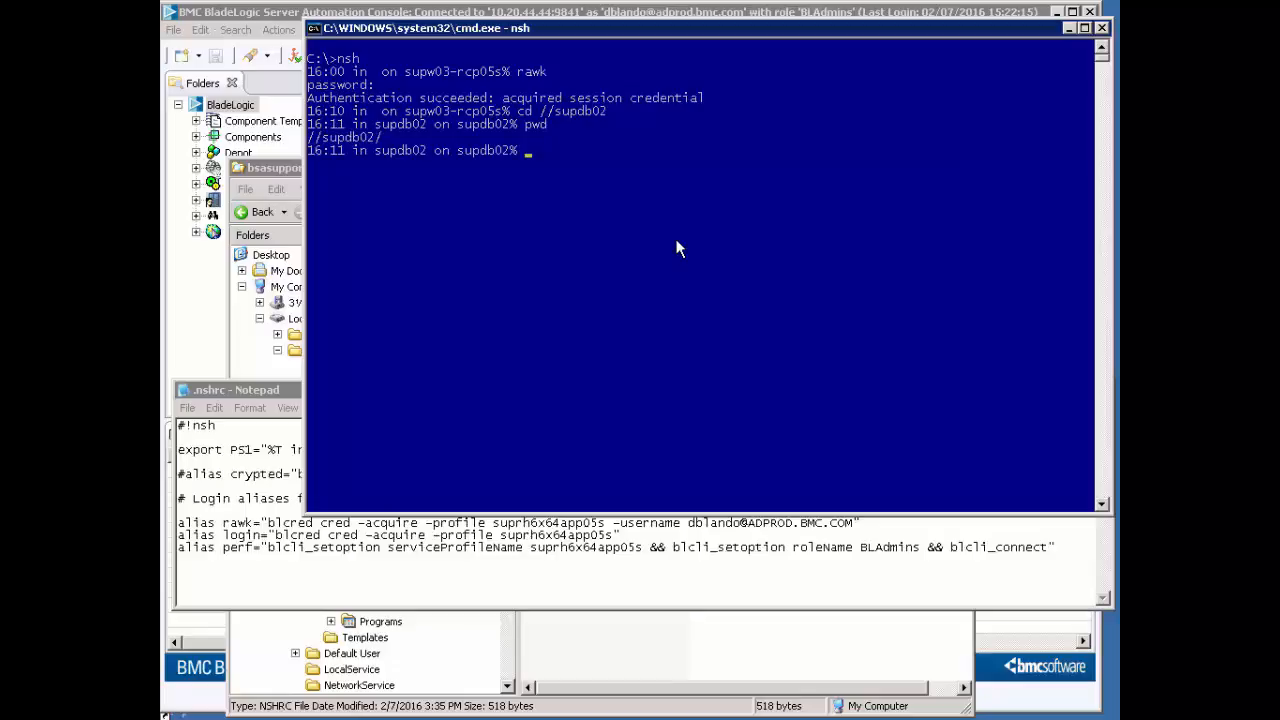
text(cd opt/bmc)
text(cd //supdb02)
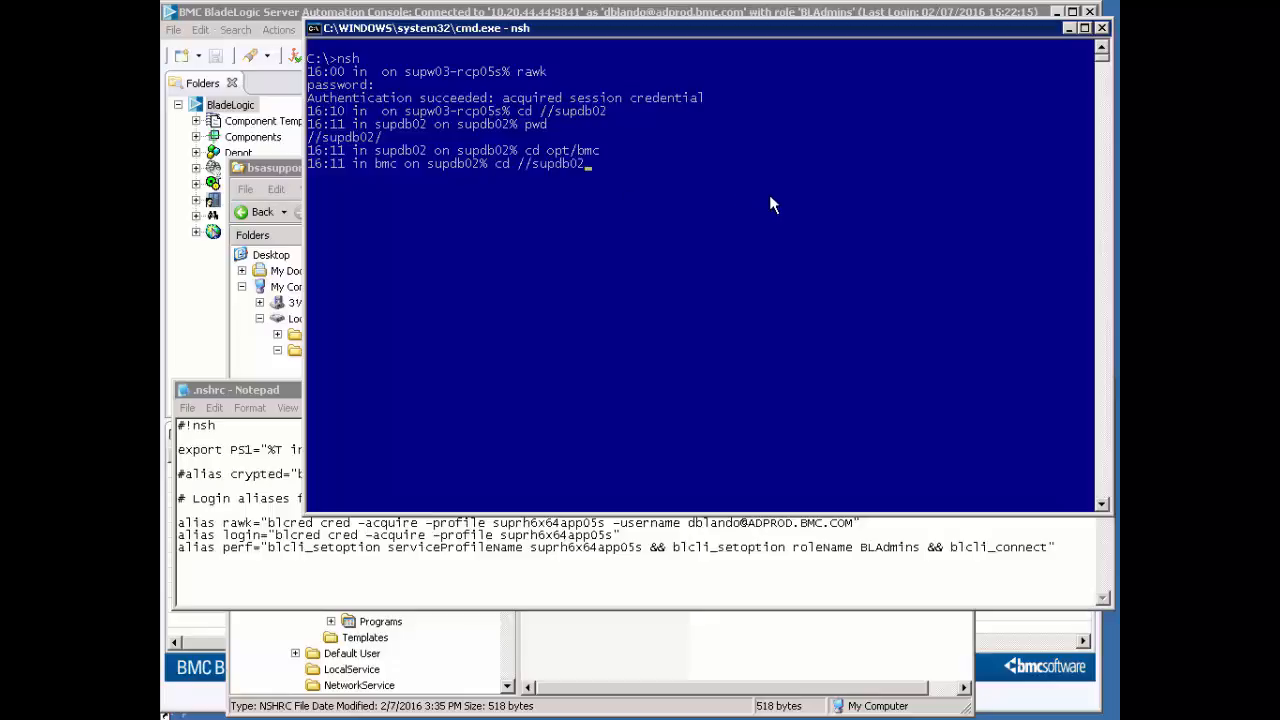
Step: List bladelogic/ in long form and begin entering BSAOneClickInstallInstalledConfiguration.xml
text(pwd)
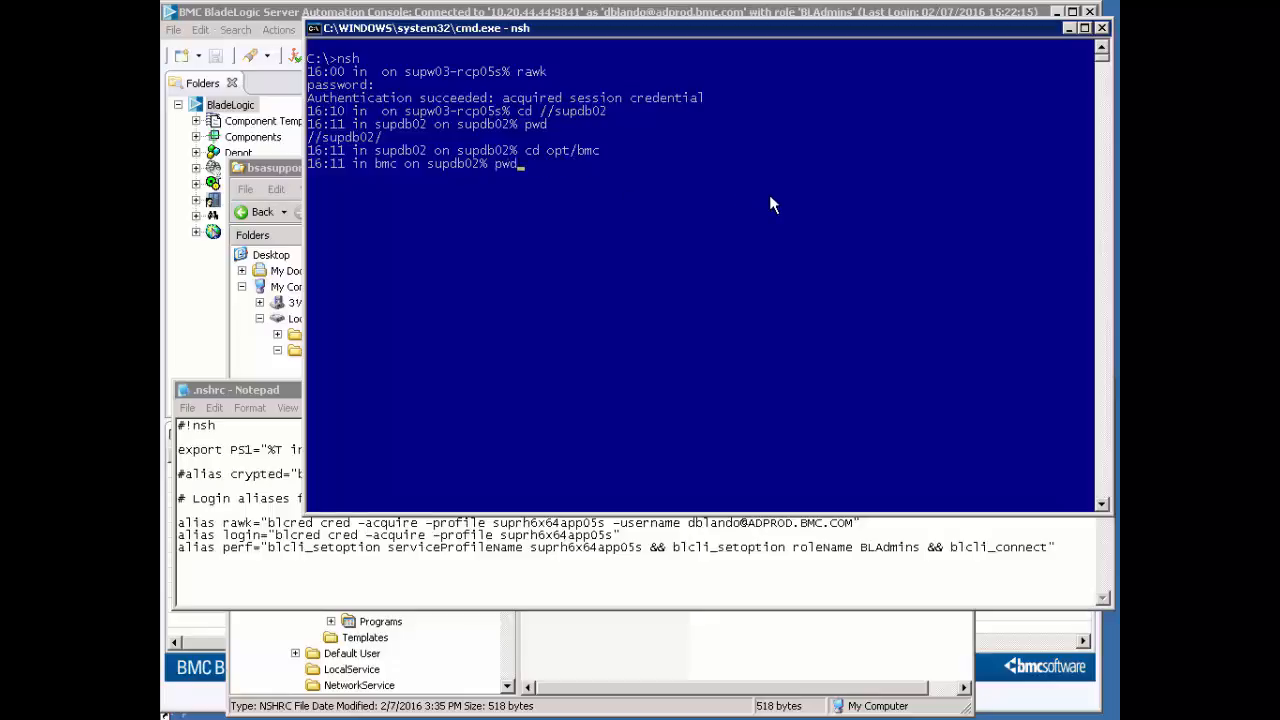
key(BackSpace)
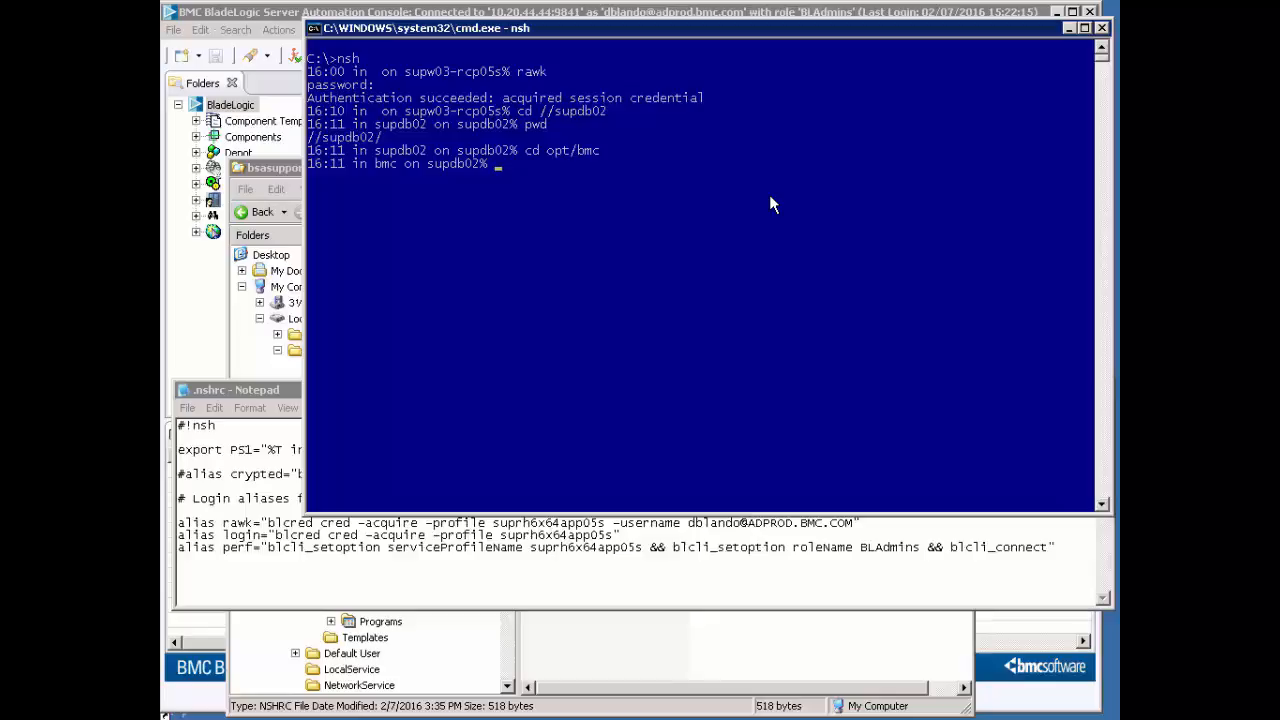
text(ls -)
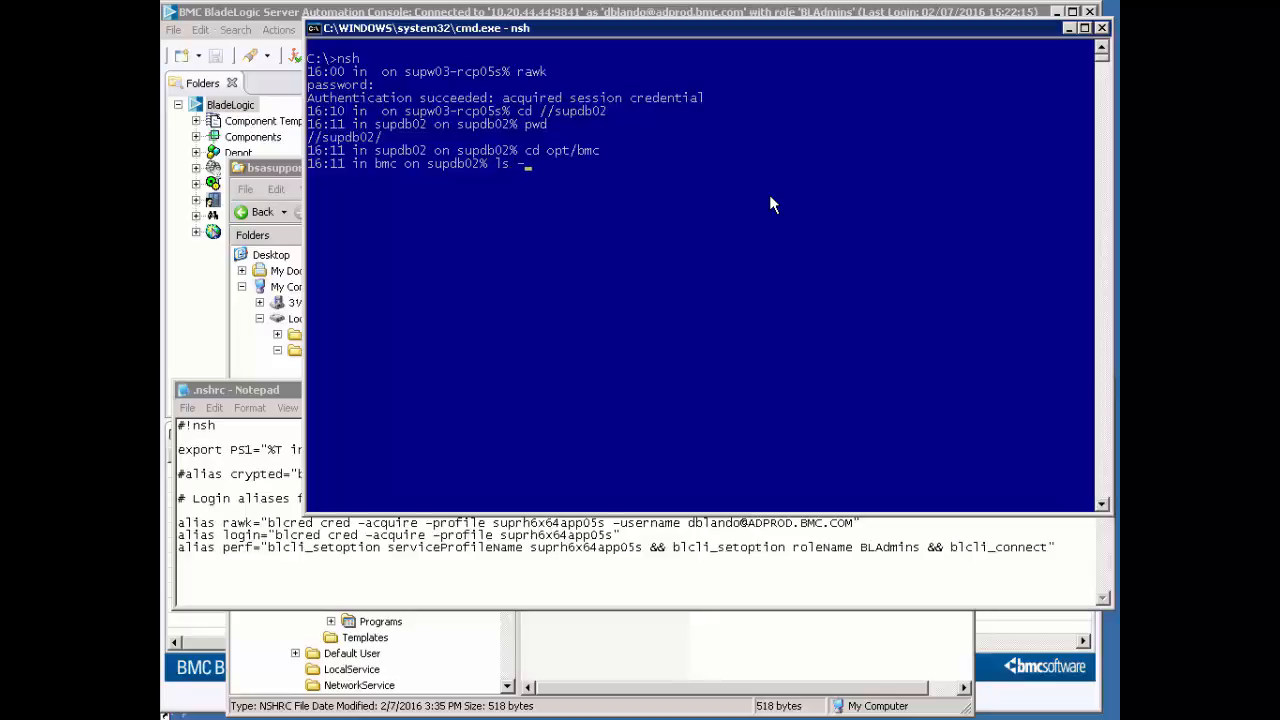
text(-l bladelogic/)
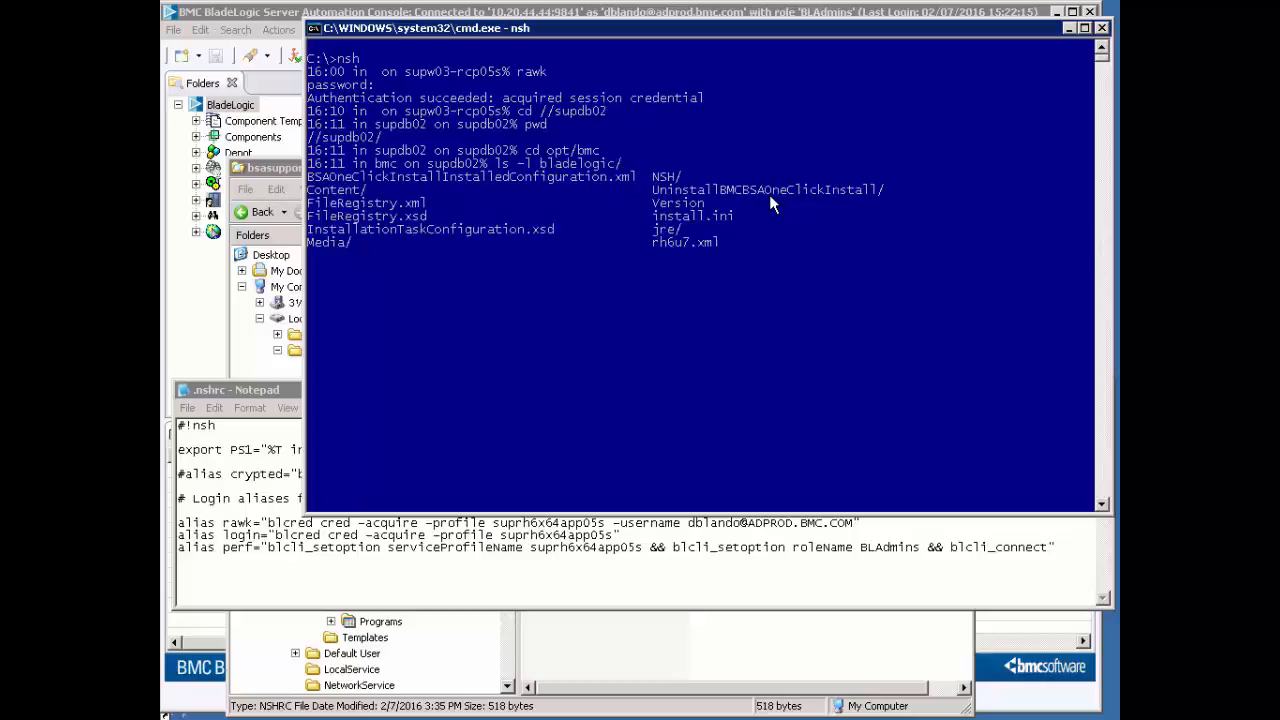
text(BSAOneClickInstallInstalledConfiguration.xml)
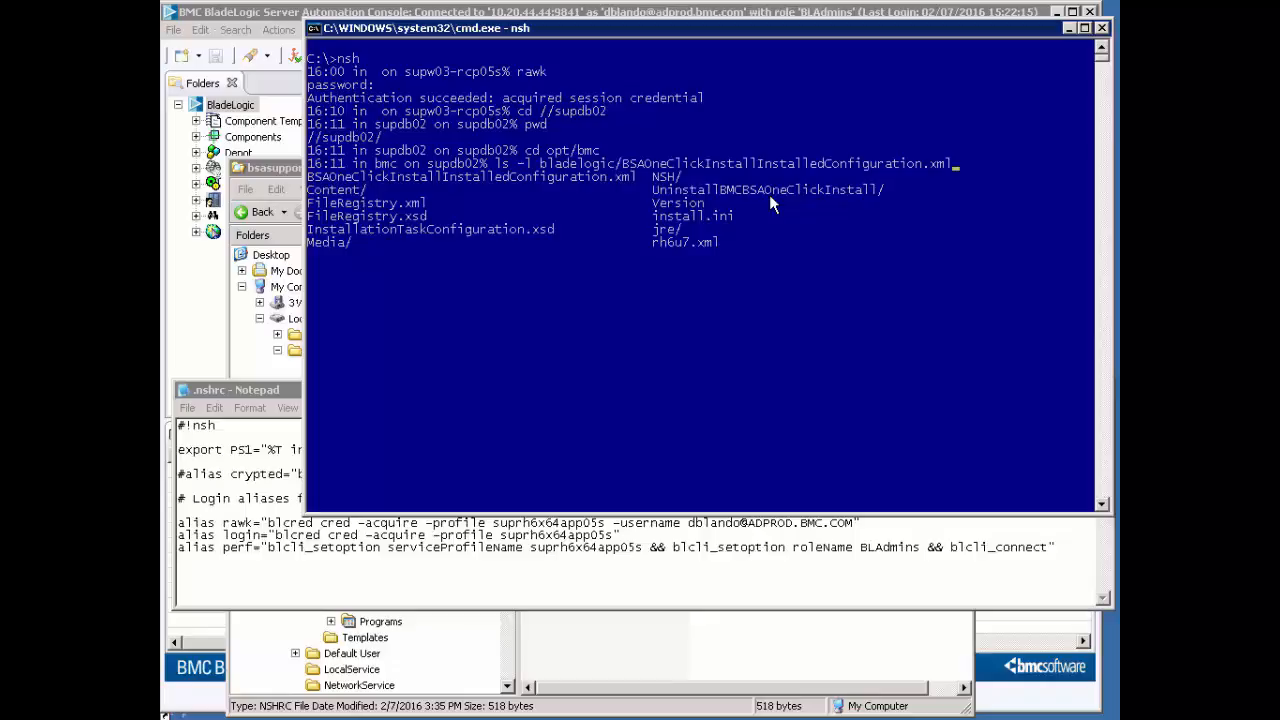